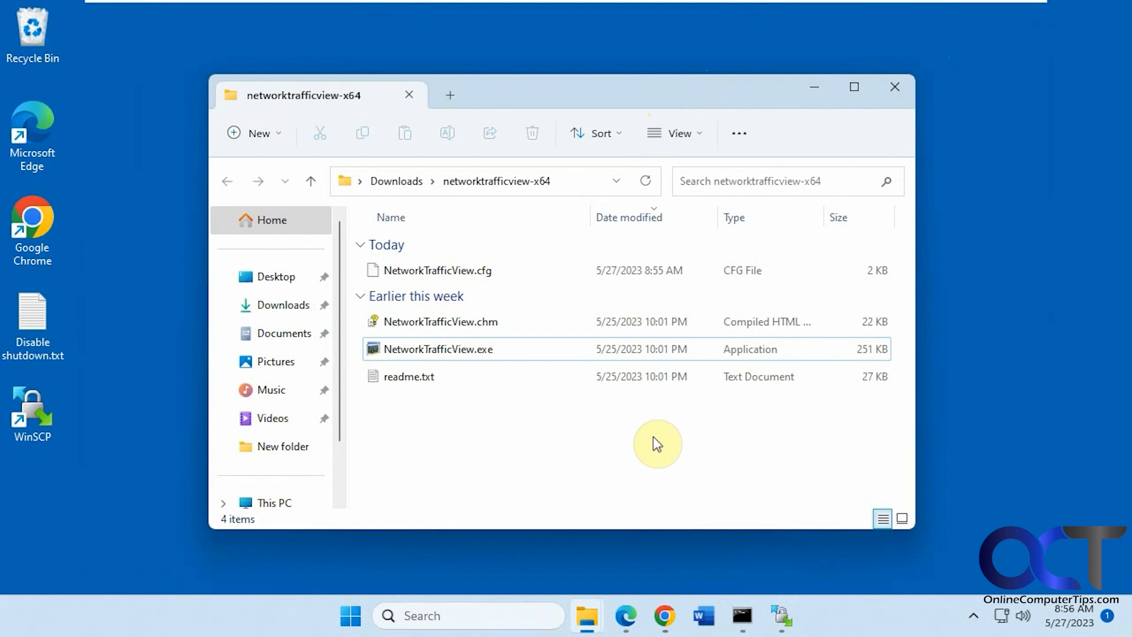
mouse_move(617, 433)
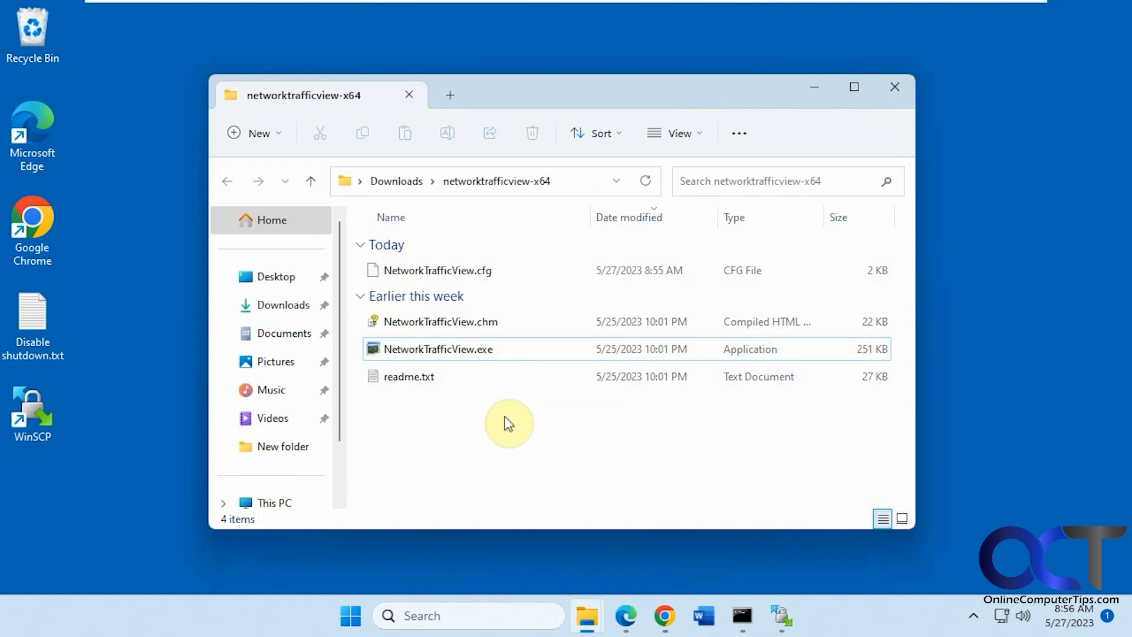
mouse_move(625, 616)
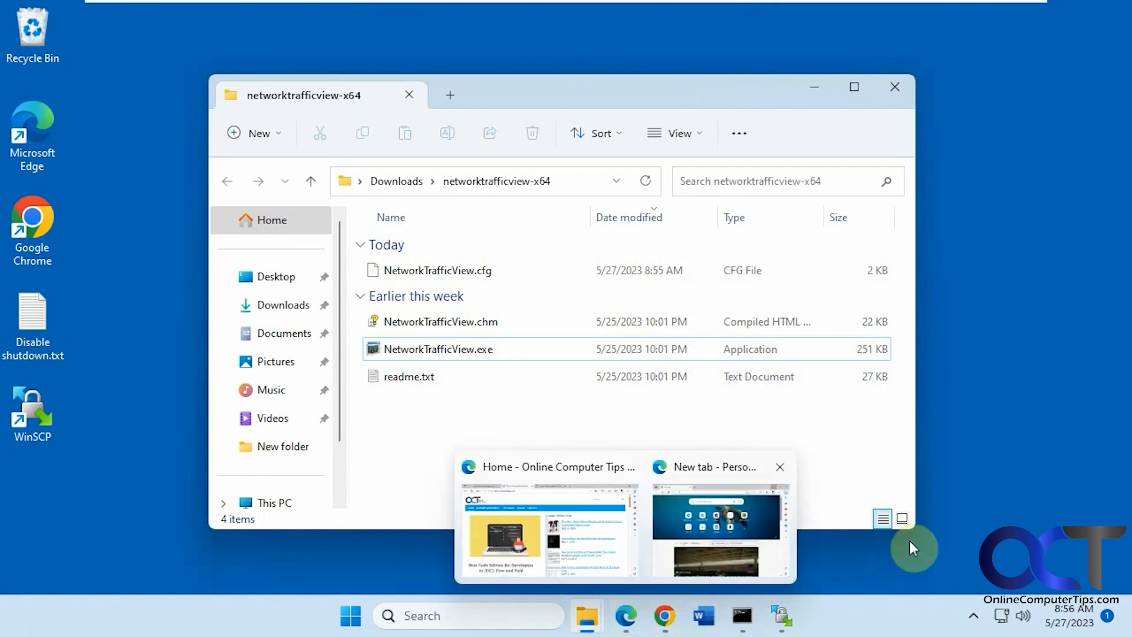
Step: Review the running ping command window and open FTP site, then return to the program's folder
click(780, 615)
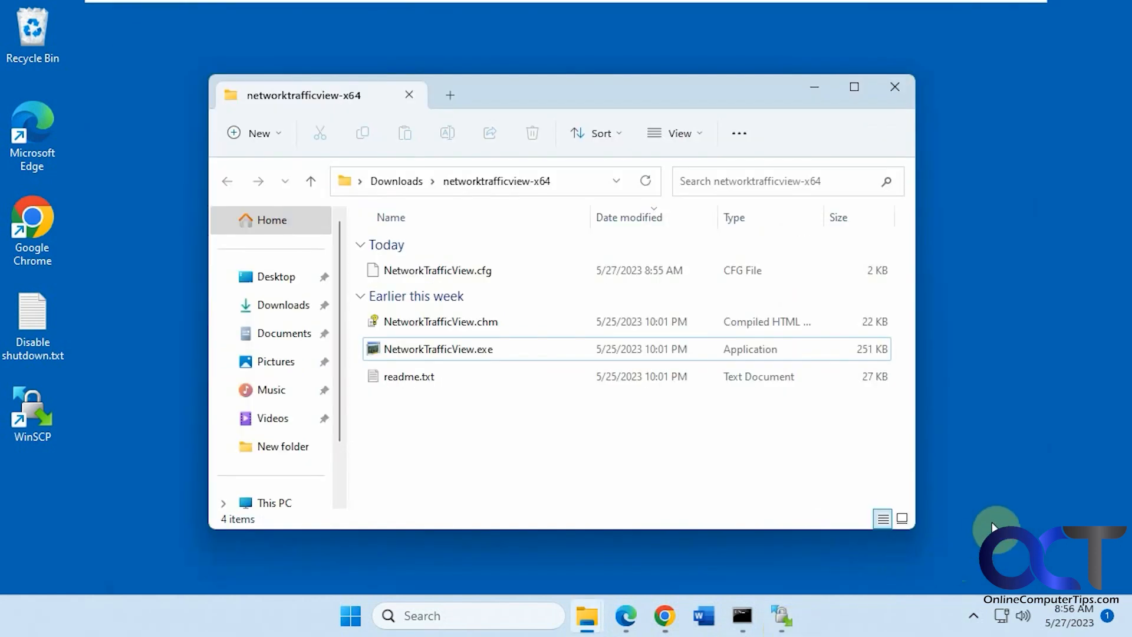
click(741, 615)
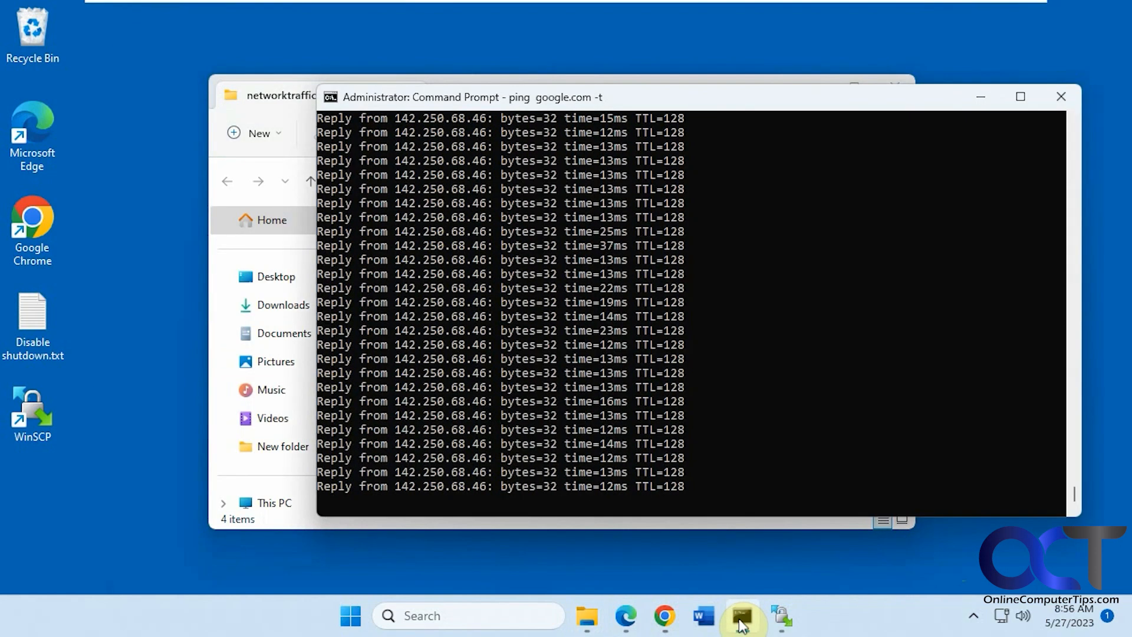
click(586, 615)
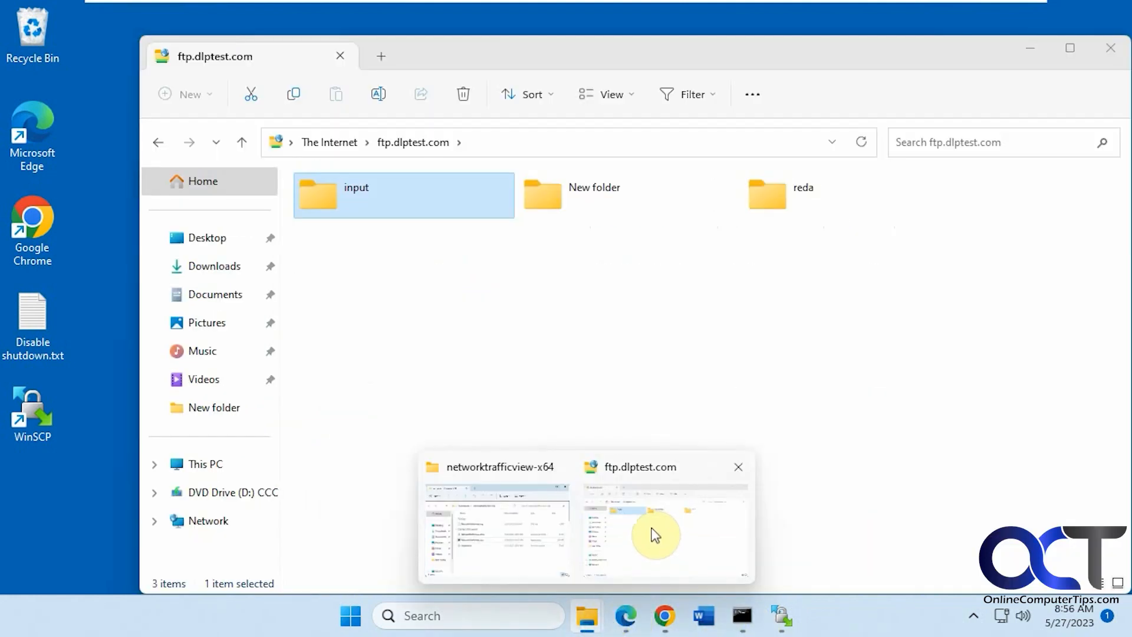
click(496, 527)
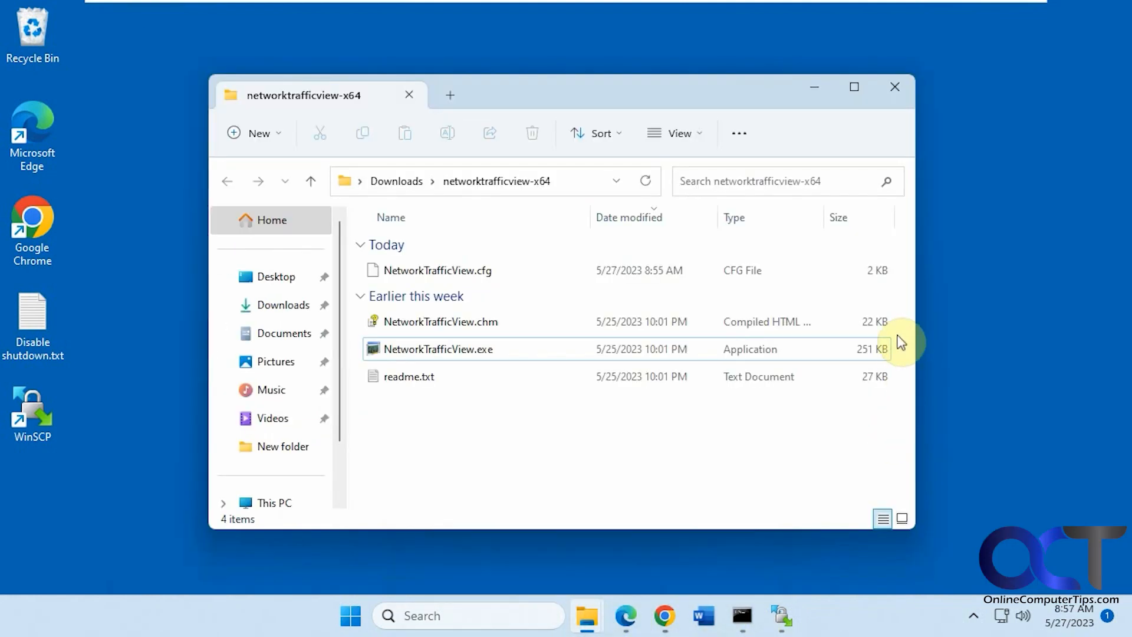
Step: Launch NetworkTrafficView.exe and agree to rerun it as administrator so capturing starts
click(438, 349)
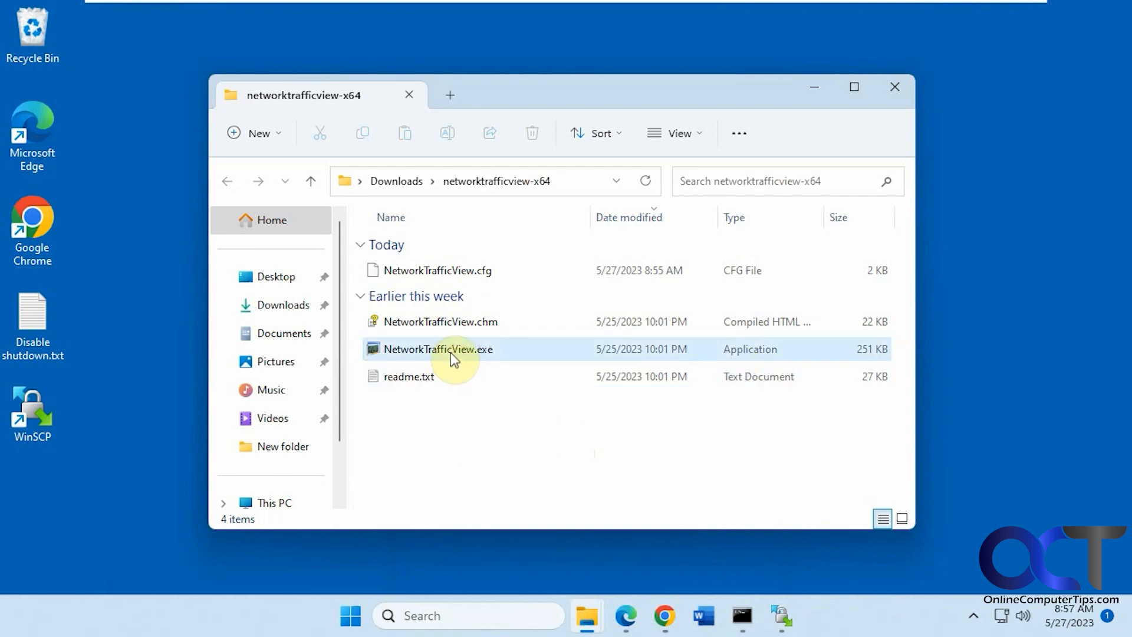
double_click(437, 349)
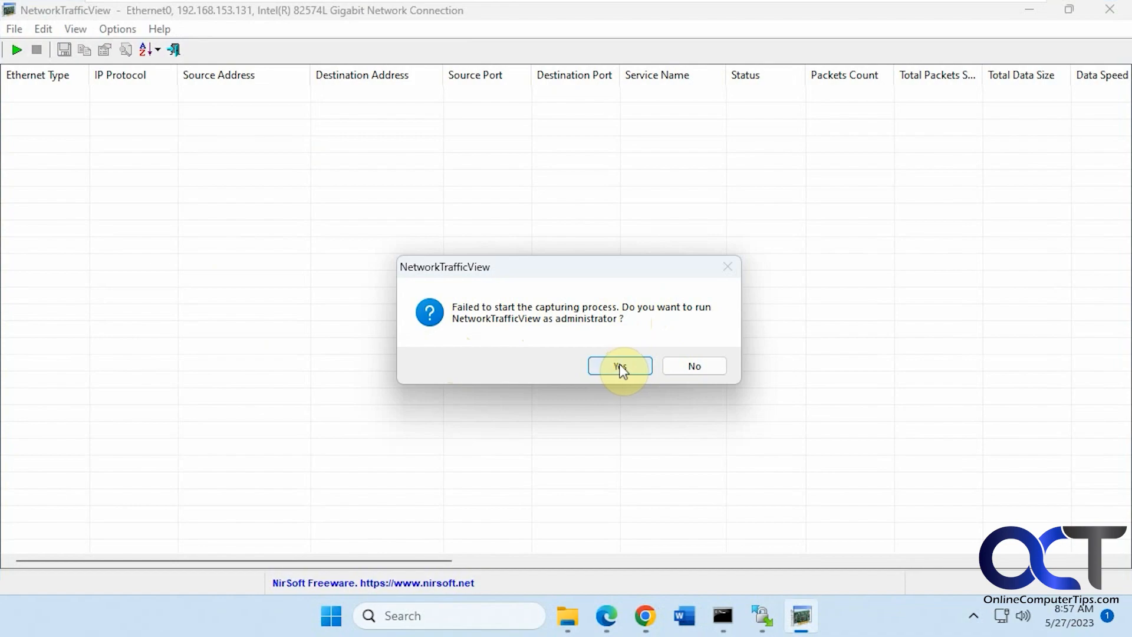
click(619, 365)
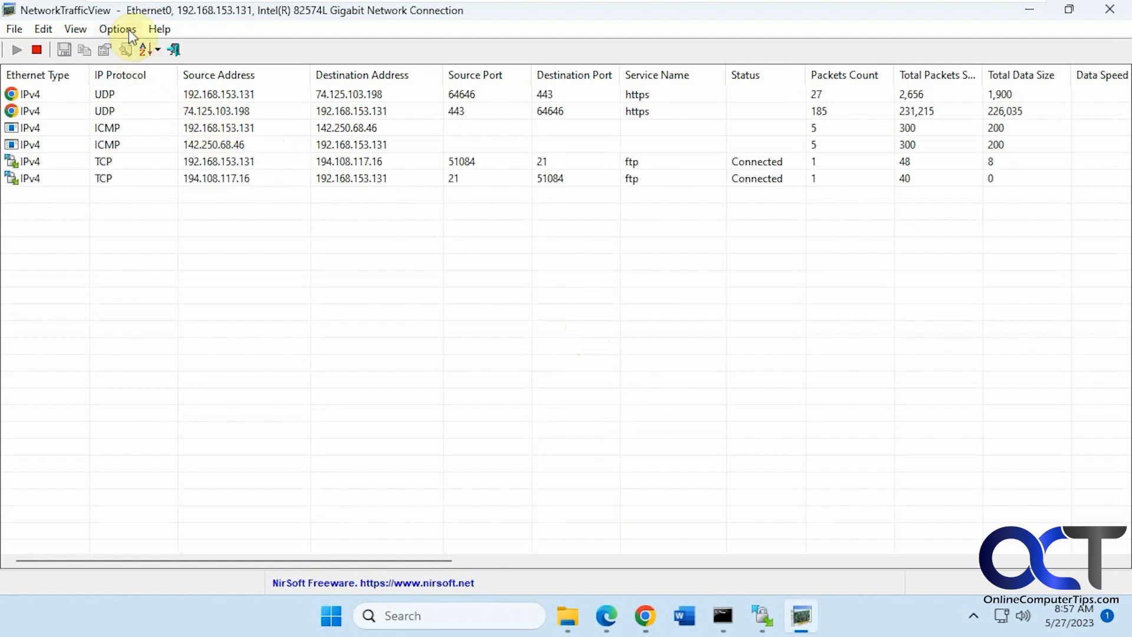
click(116, 28)
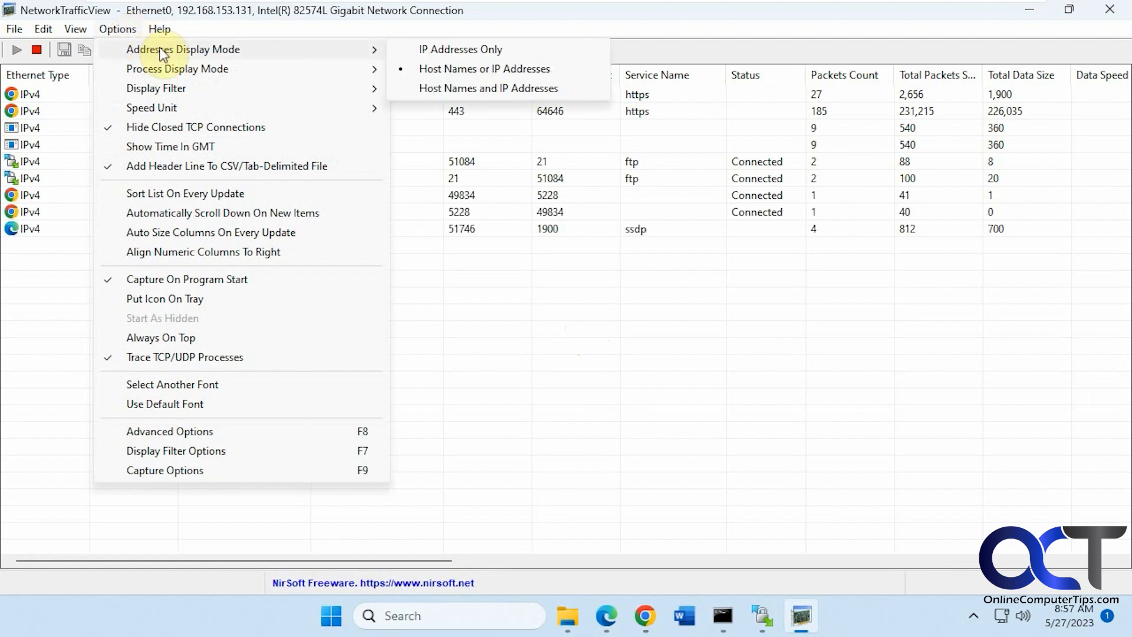
mouse_move(217, 78)
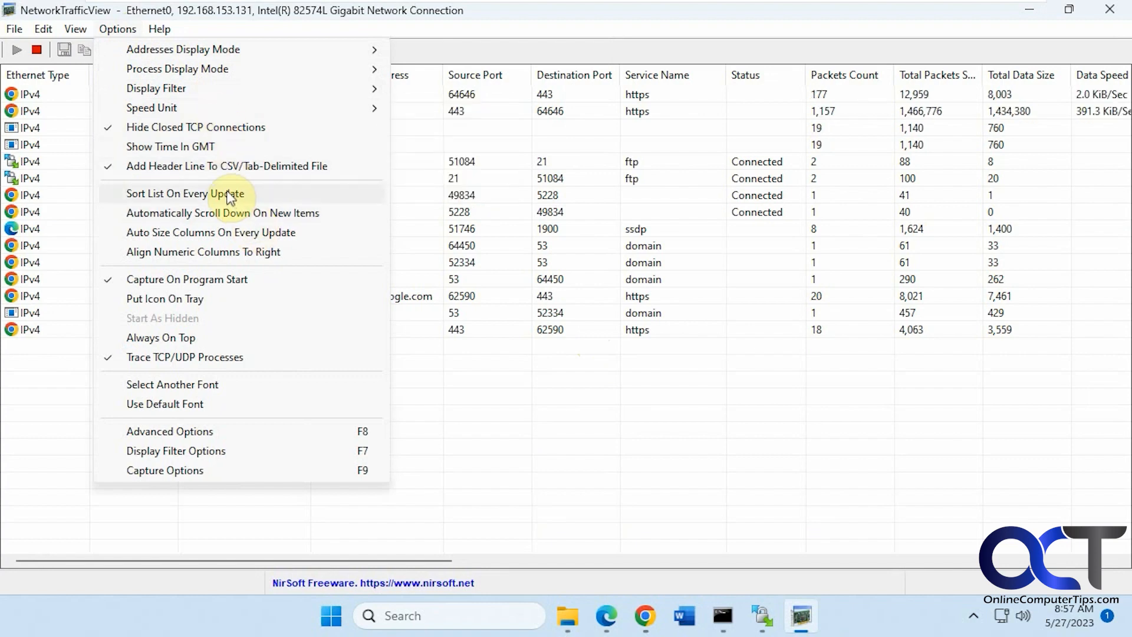
mouse_move(231, 279)
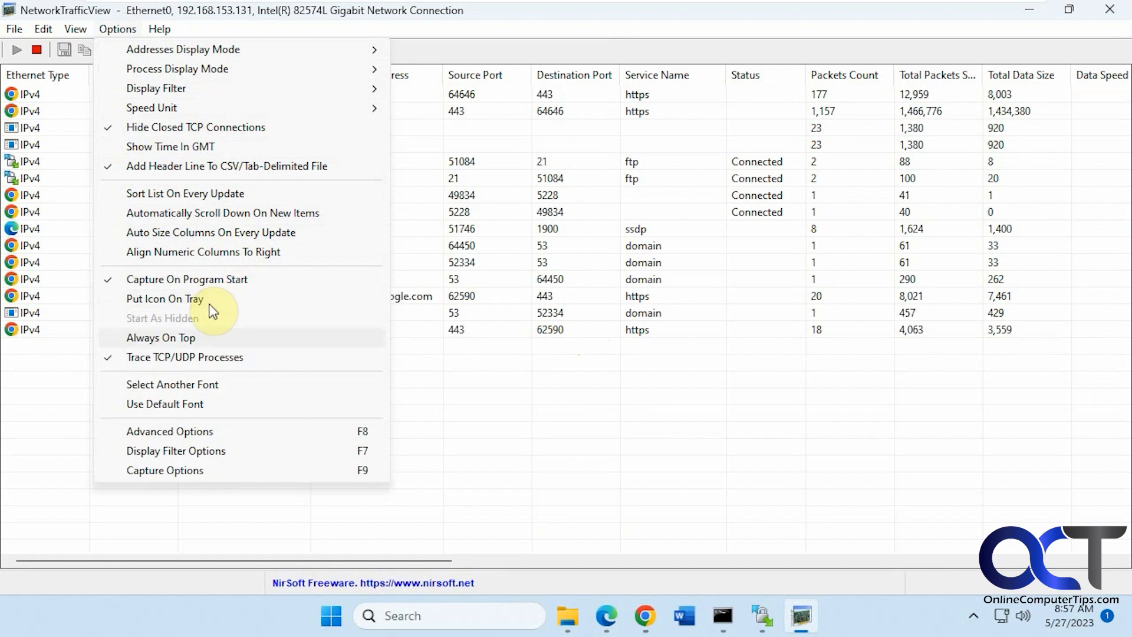
mouse_move(220, 440)
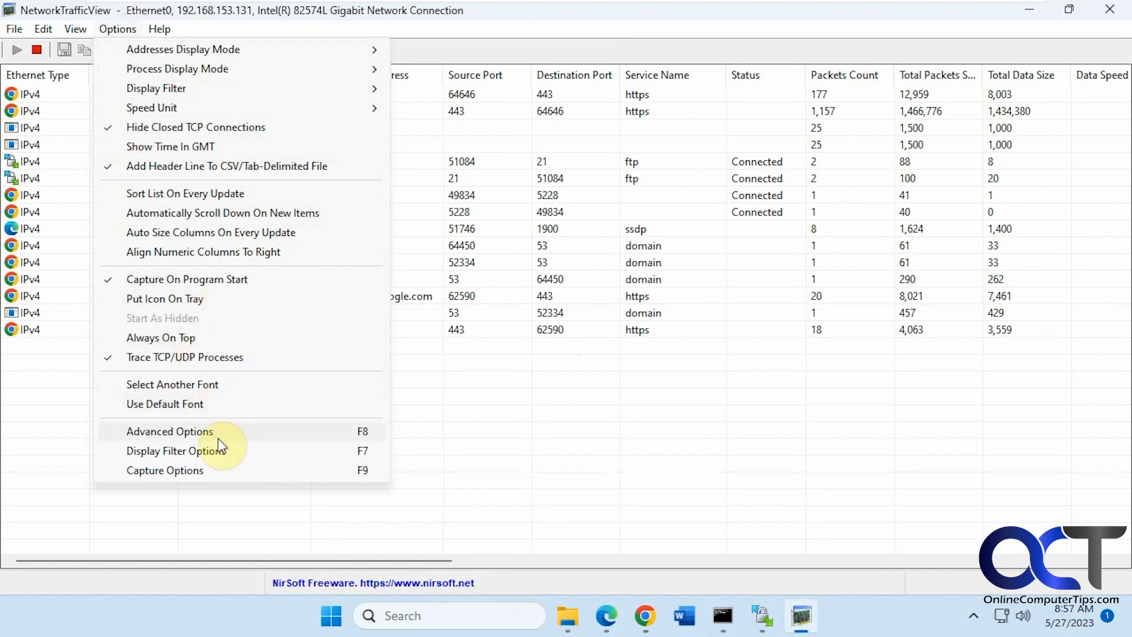
click(169, 432)
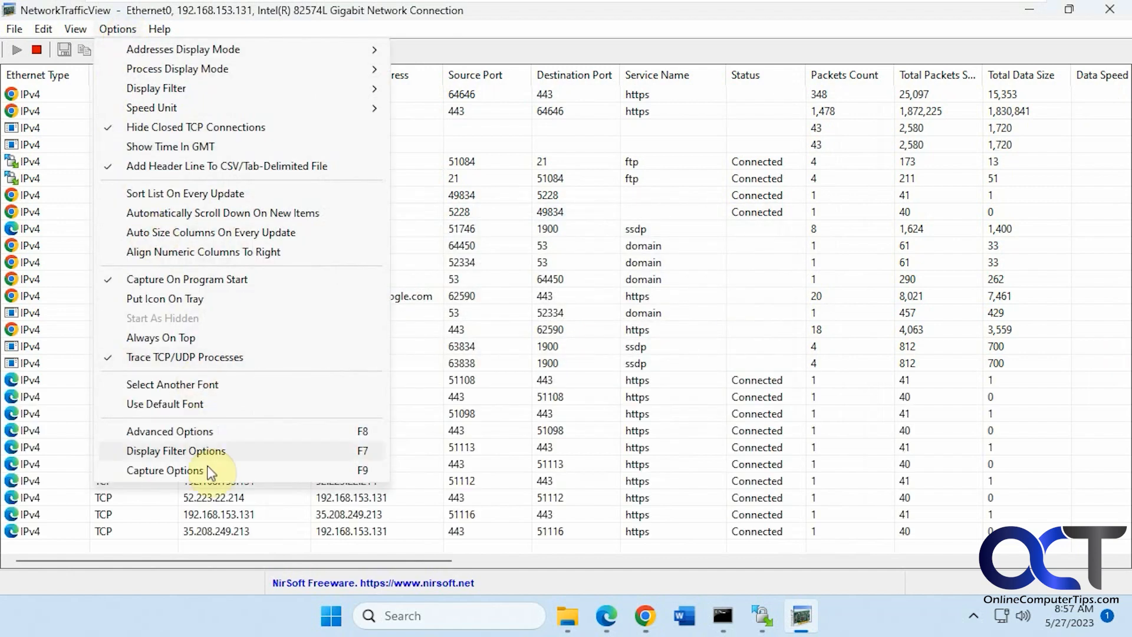
click(165, 470)
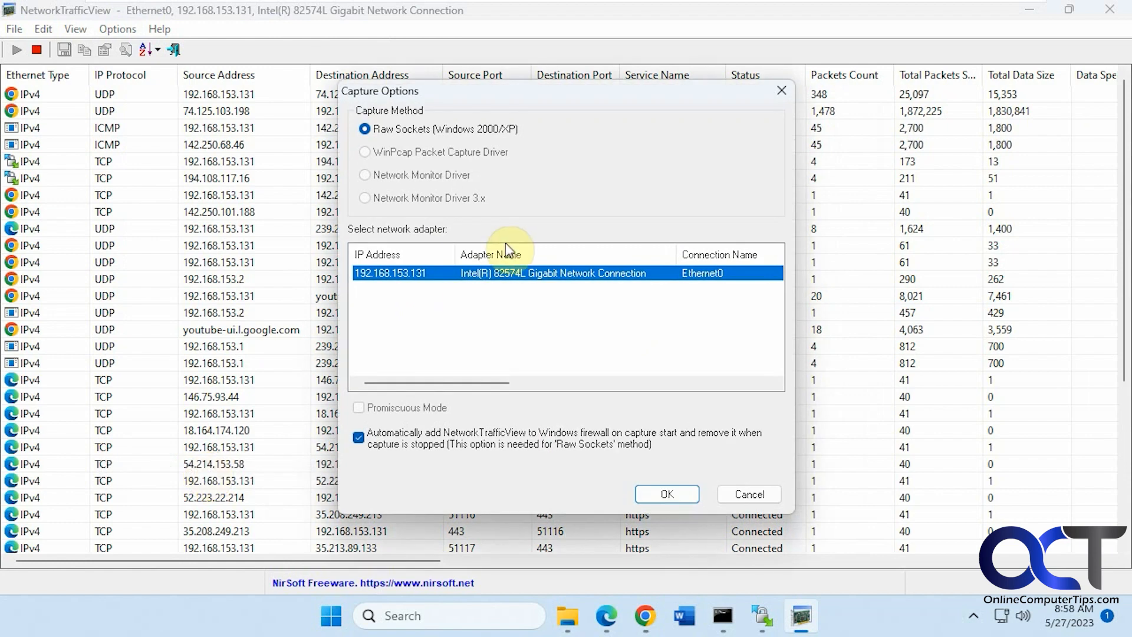
mouse_move(433, 252)
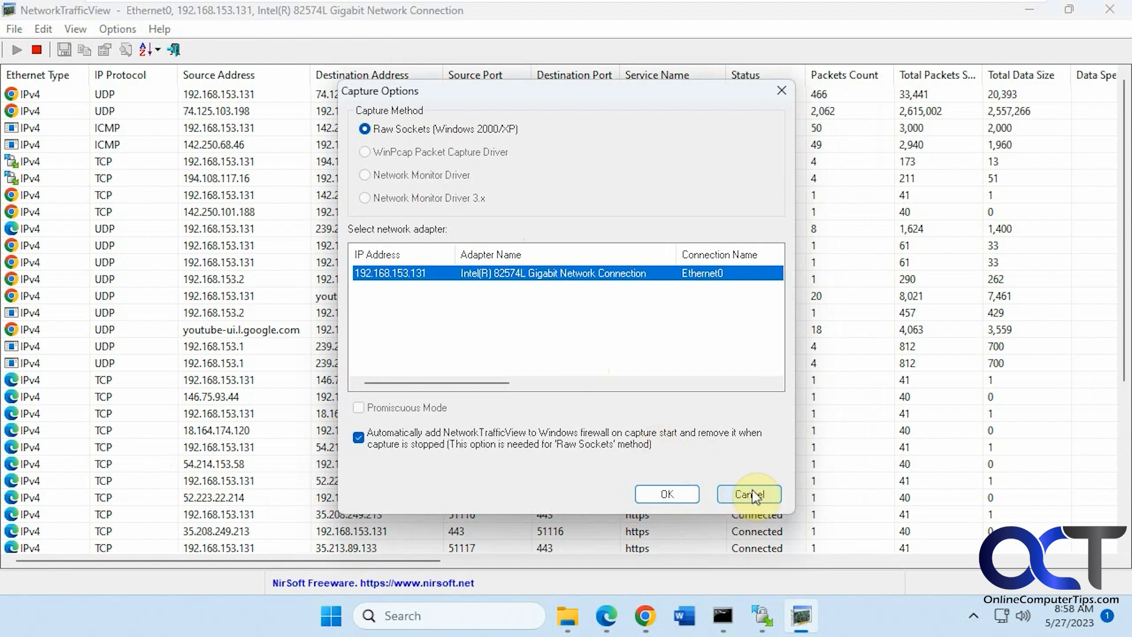
click(116, 28)
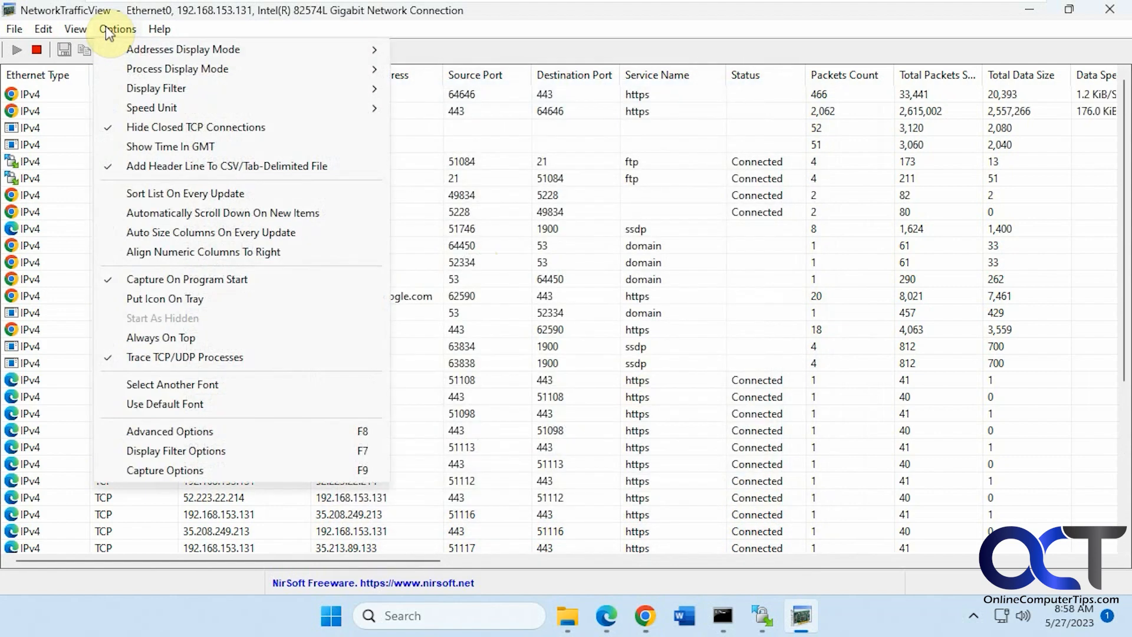
click(75, 28)
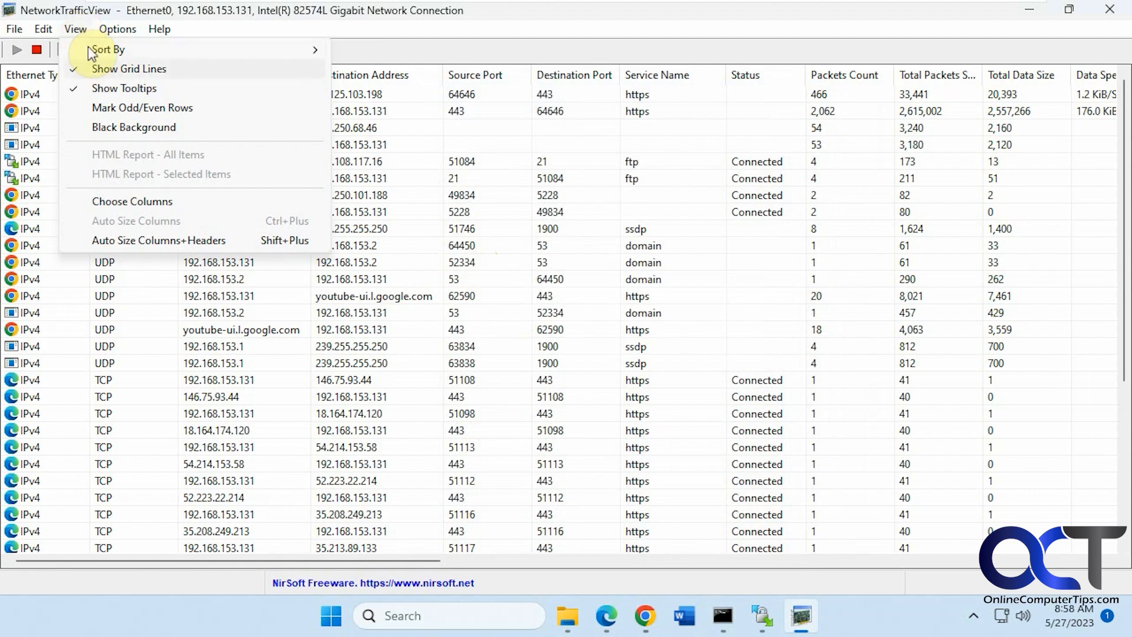
mouse_move(118, 89)
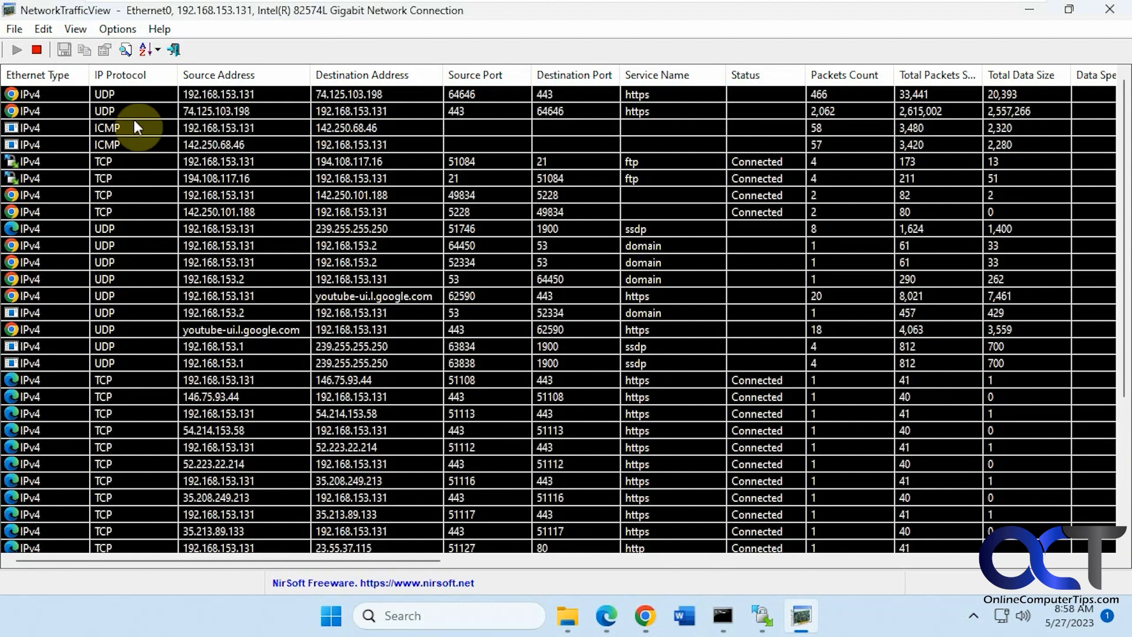
click(74, 28)
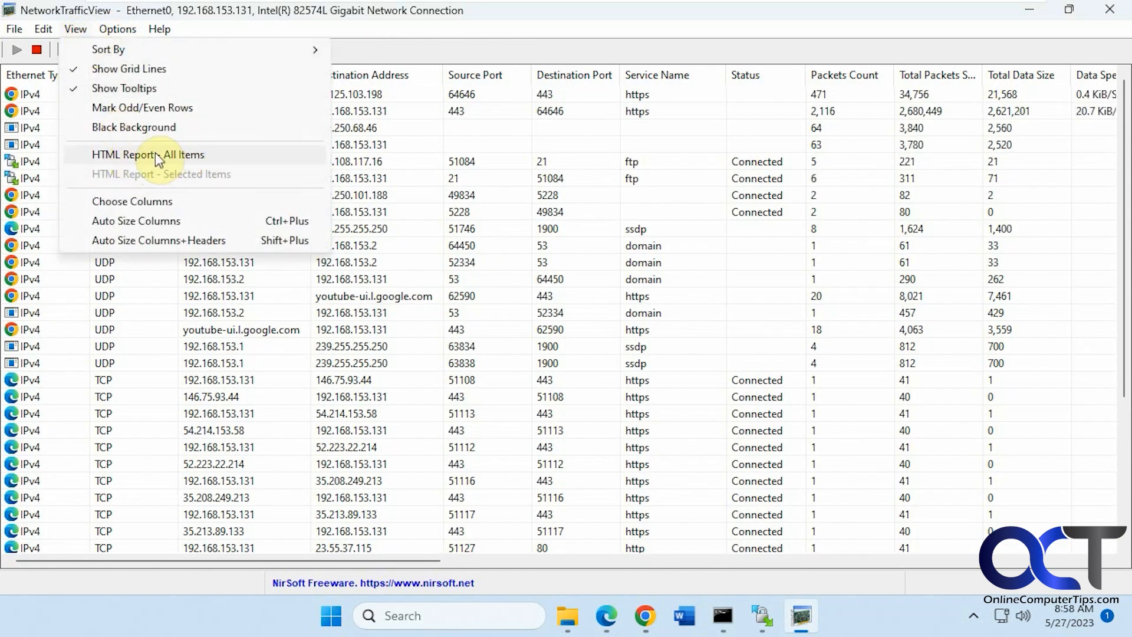
click(132, 201)
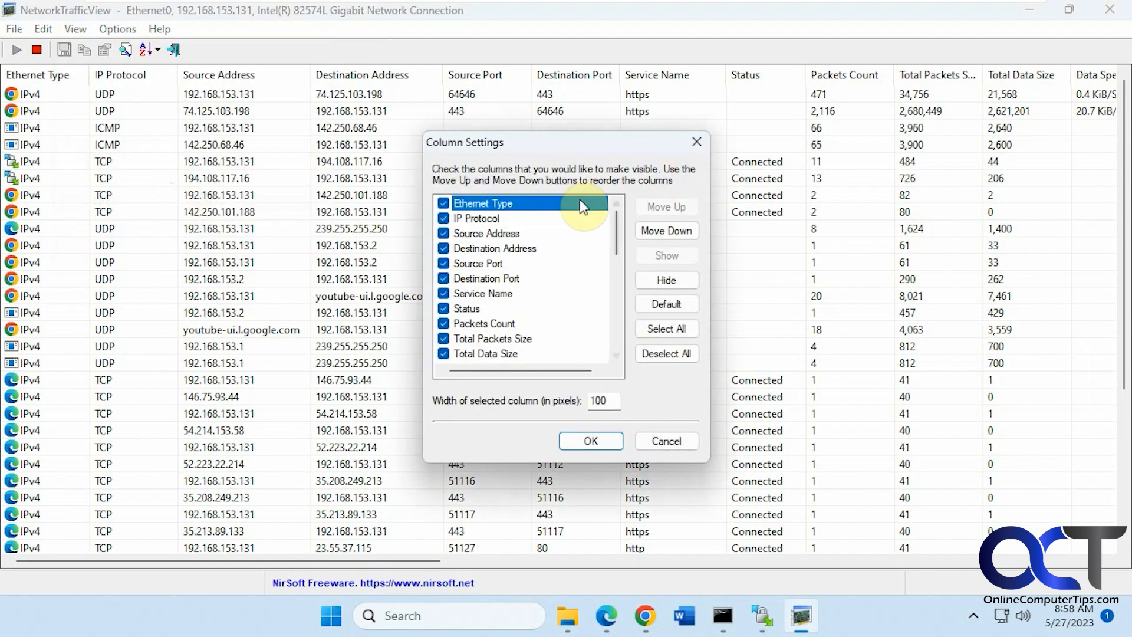
scroll(down, 3)
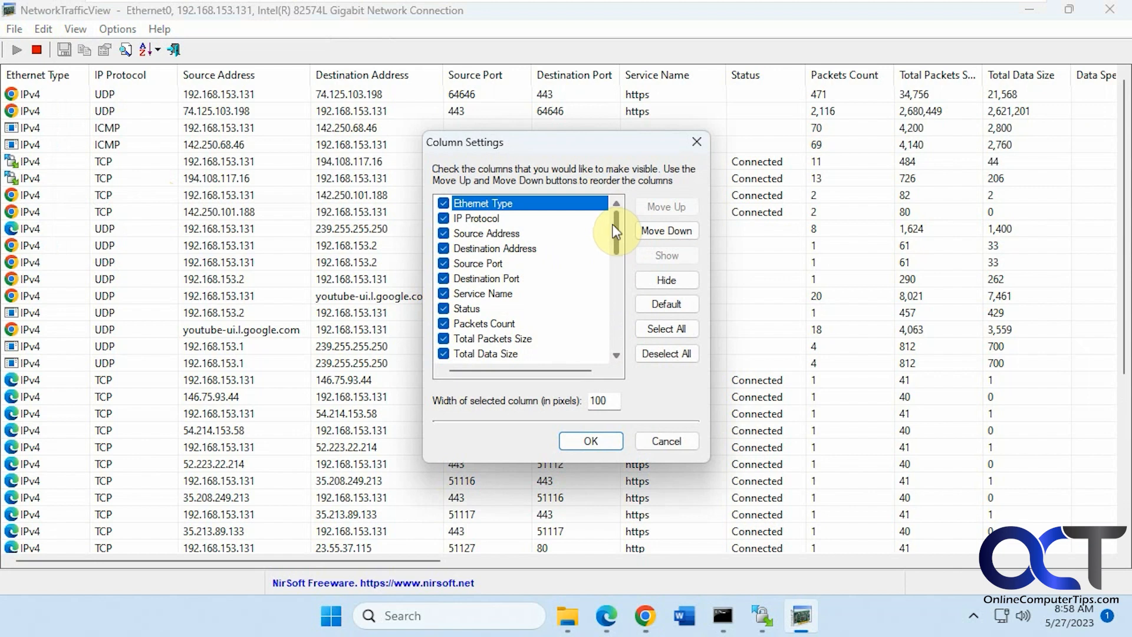
click(590, 440)
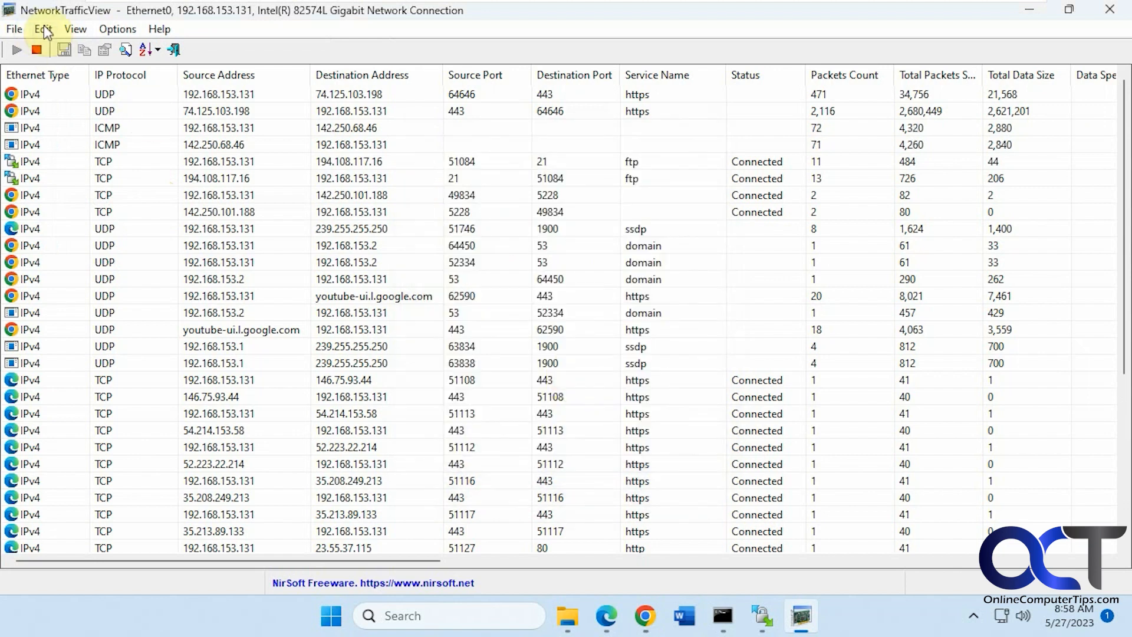
click(13, 28)
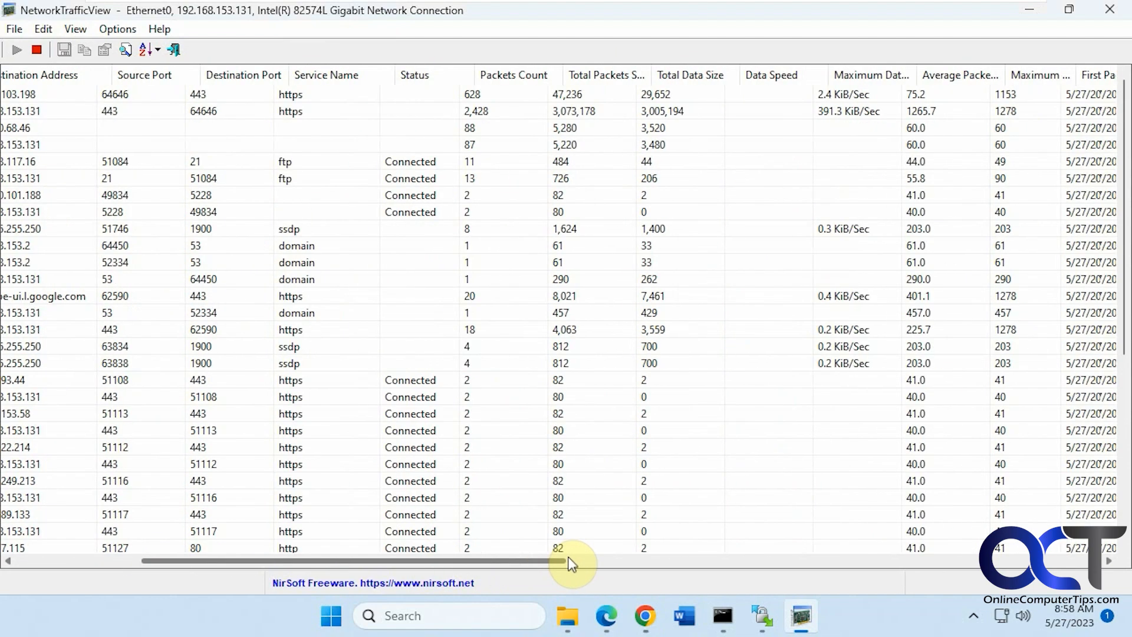
Step: Scroll the traffic list right to reveal the extra columns
drag(571, 562, 675, 561)
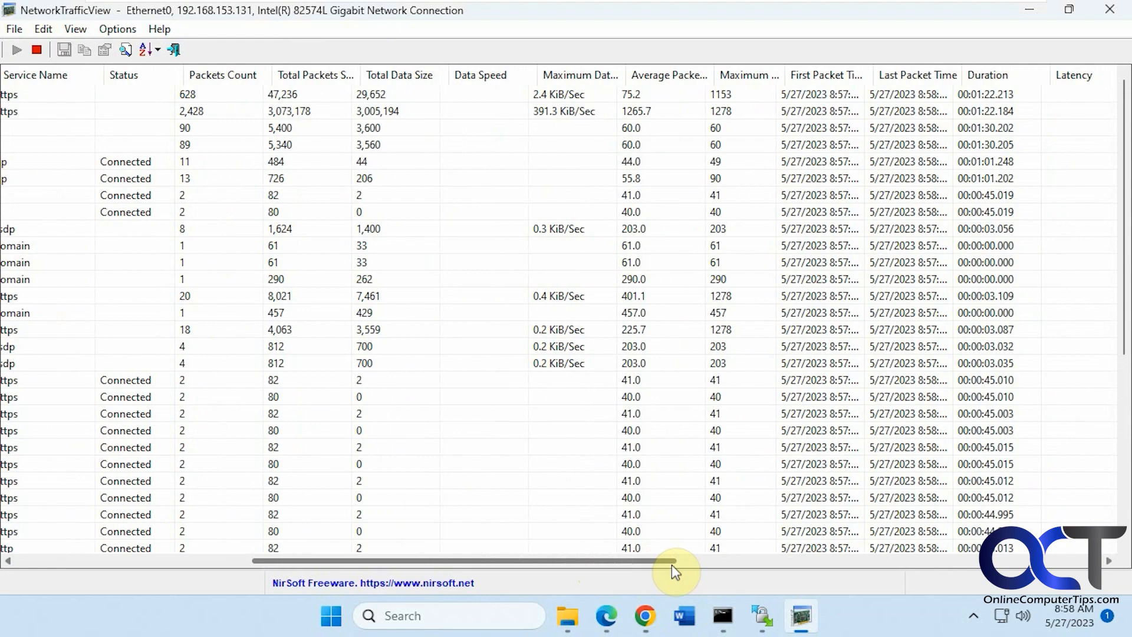
drag(674, 558, 761, 559)
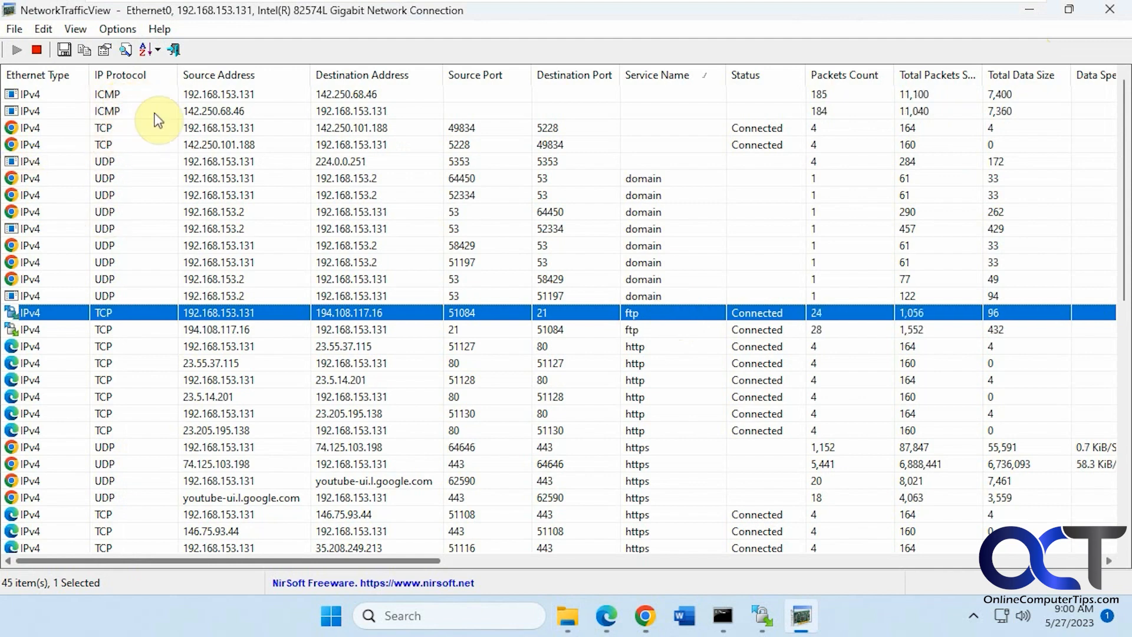
click(722, 616)
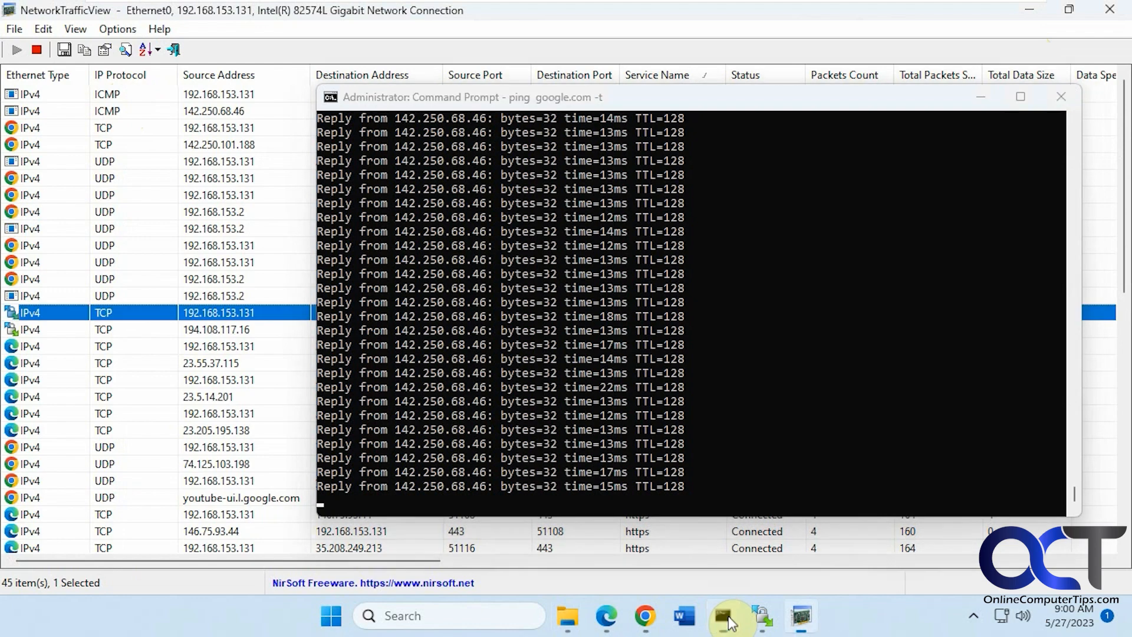
click(722, 616)
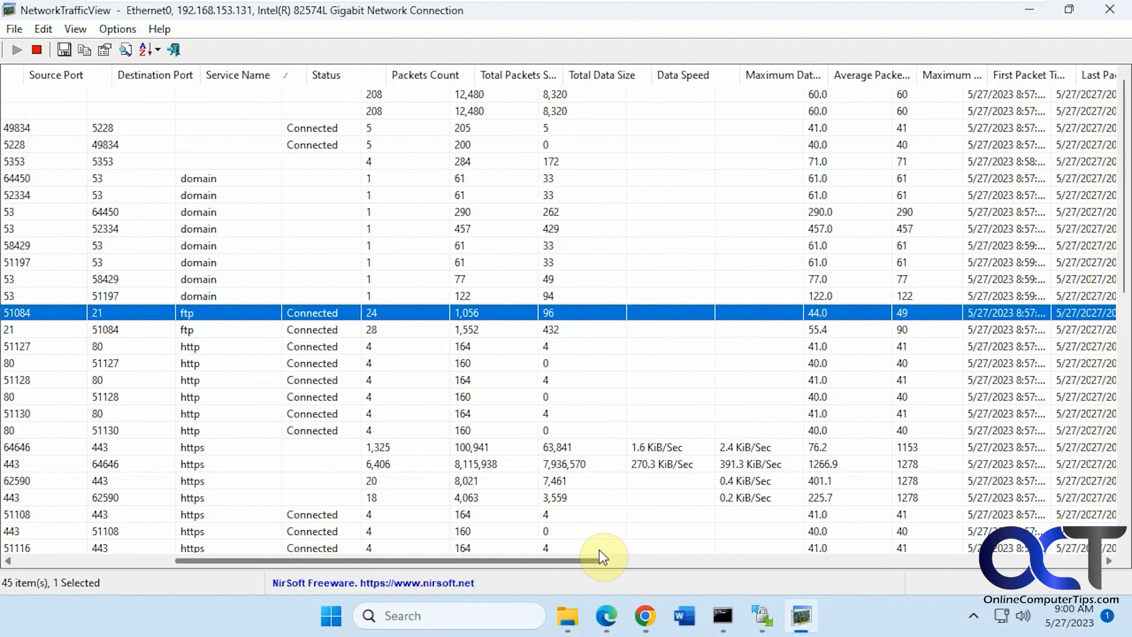
drag(603, 557, 840, 554)
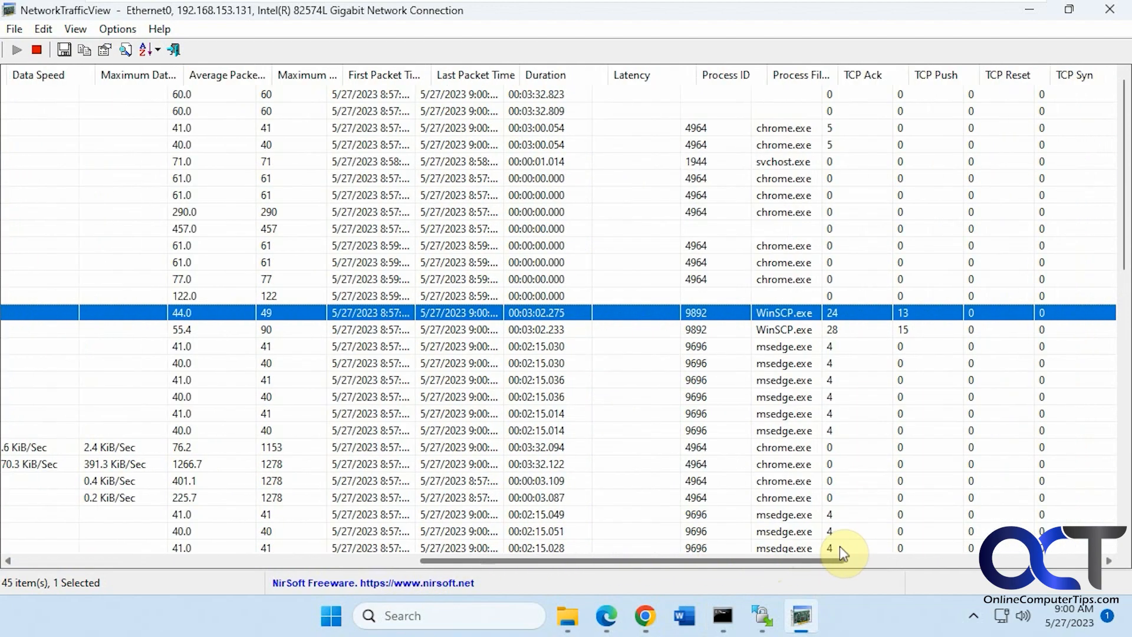
scroll(right, 3)
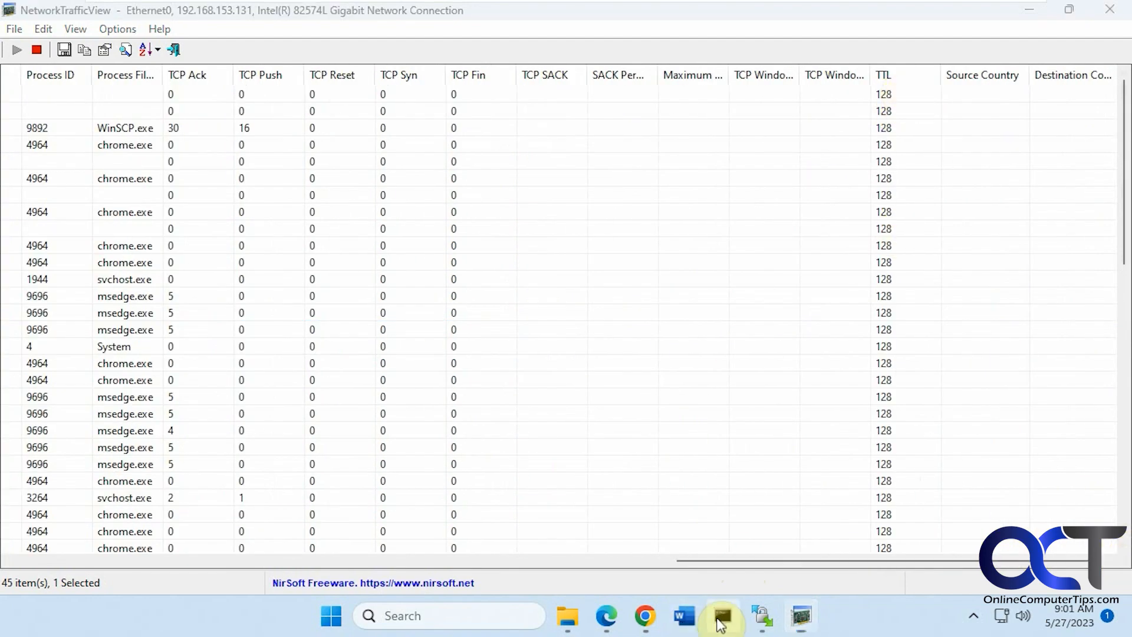
click(722, 616)
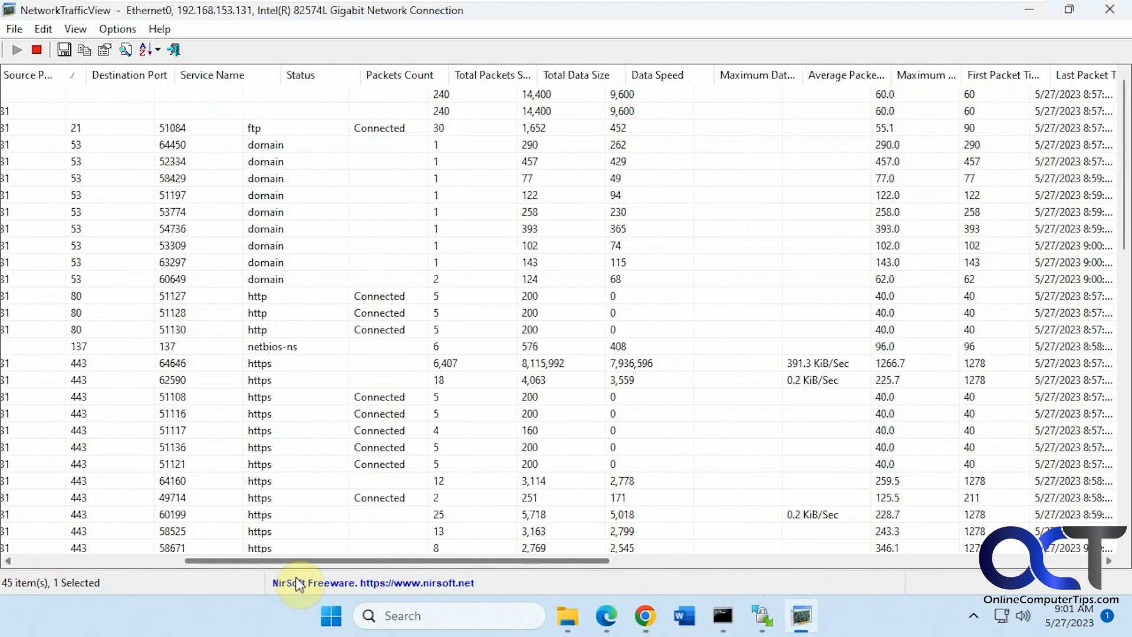
scroll(left, 3)
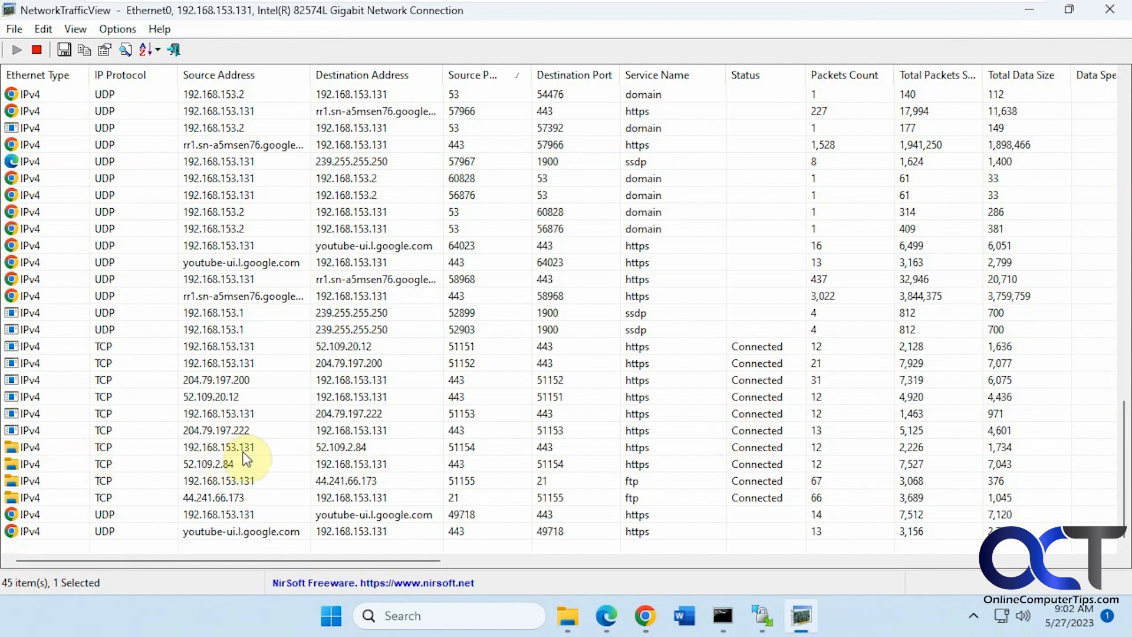
mouse_move(147, 459)
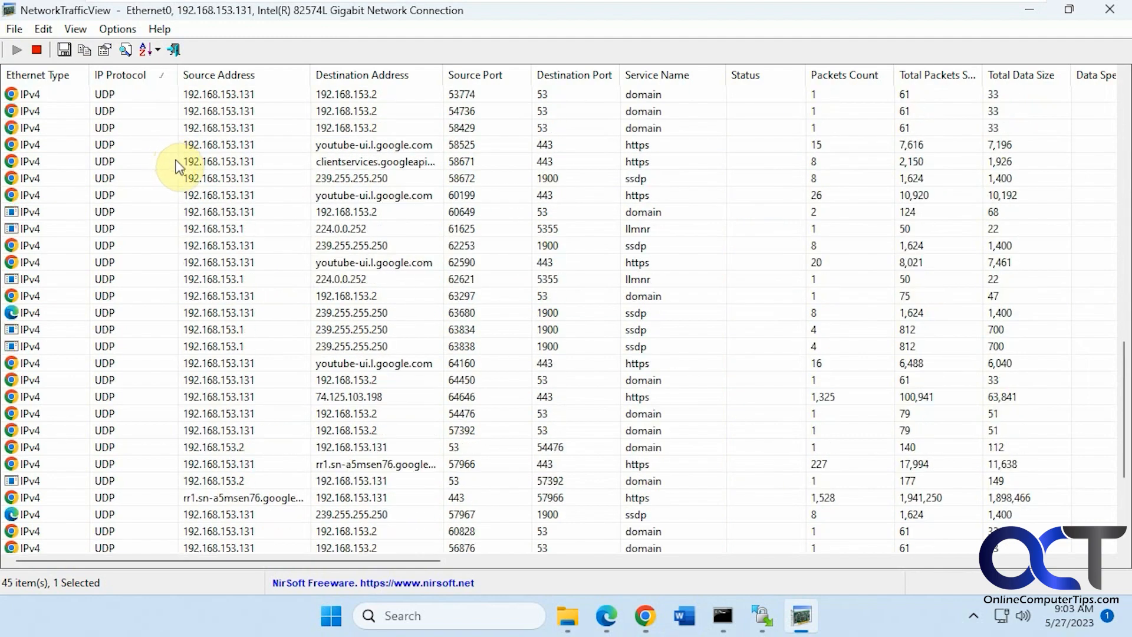
Step: Sort the connection list by Source Address, grouping each host's FTP, ping and browser traffic
click(218, 75)
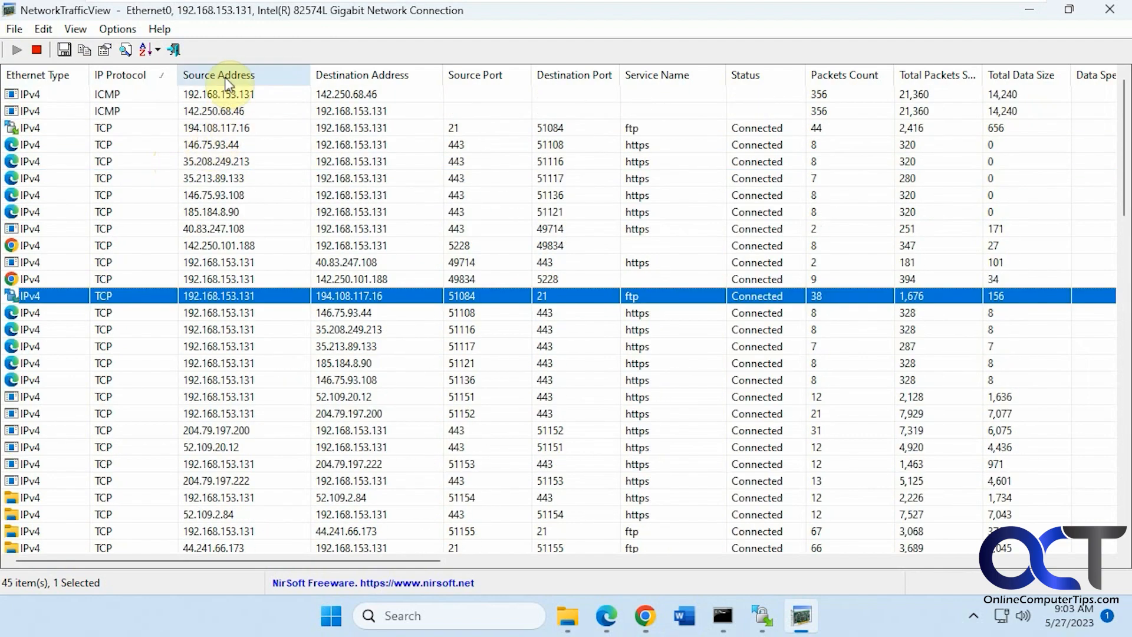
click(218, 76)
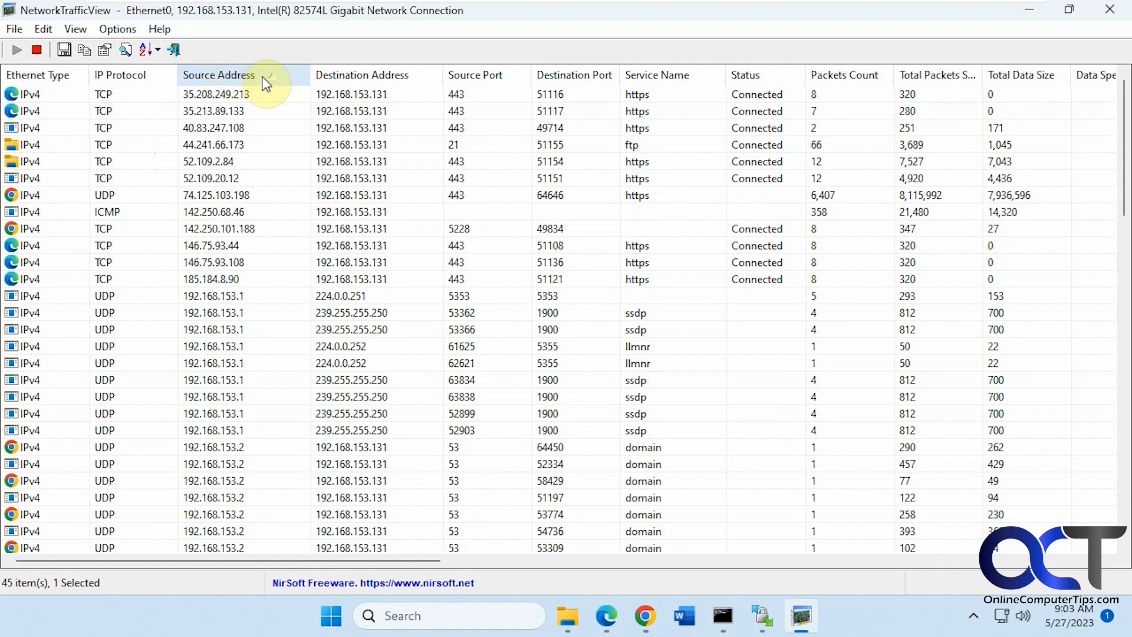
click(218, 76)
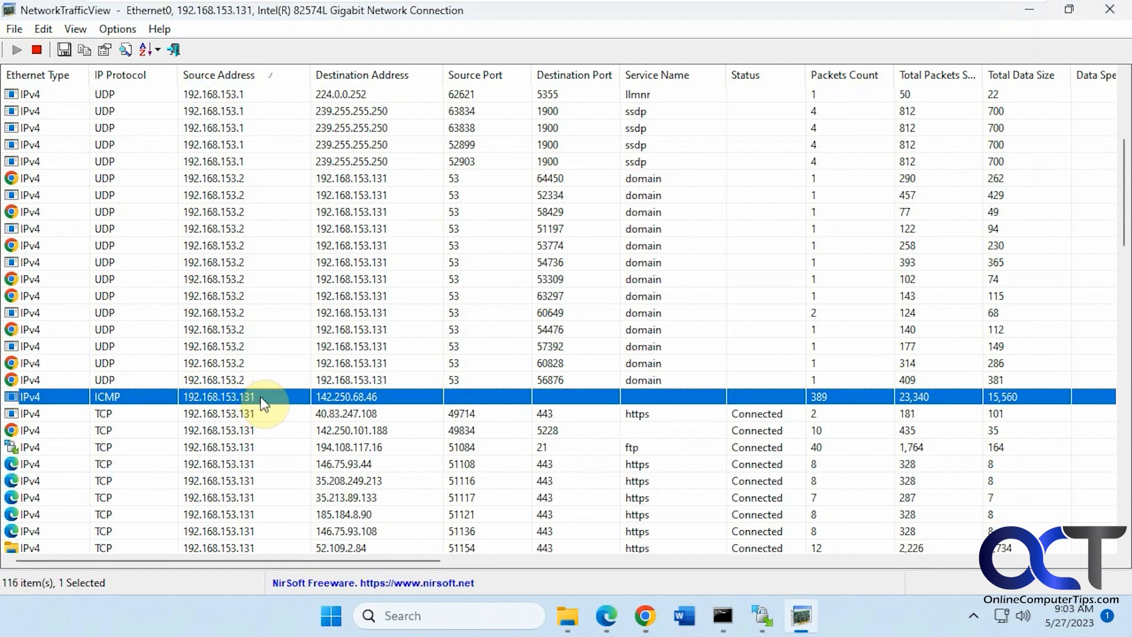